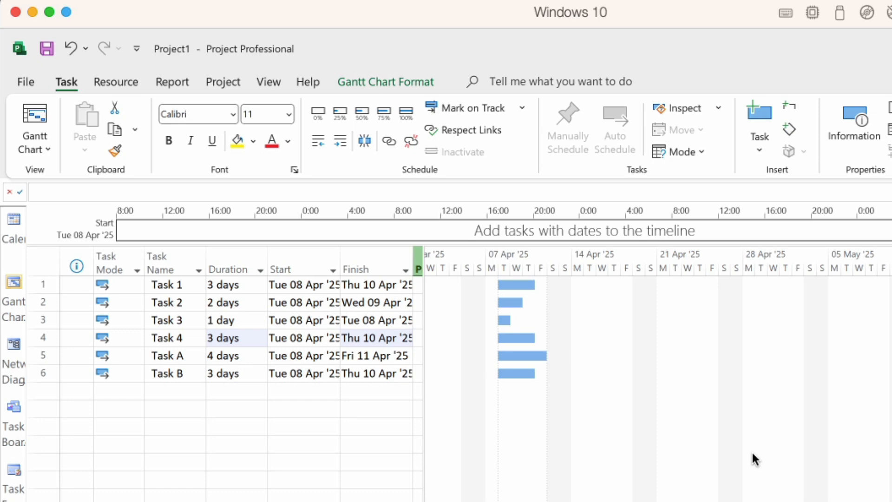
{"action": "mouse_move", "coordinate": [769, 469]}
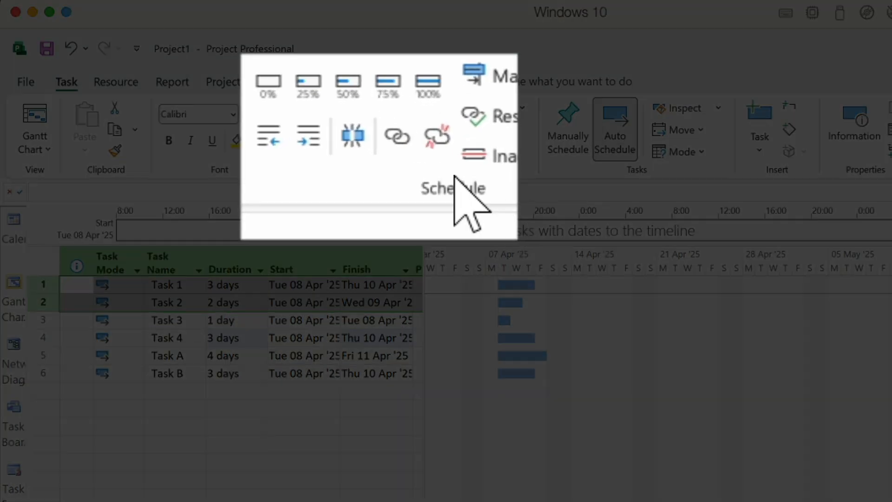
{"action": "mouse_move", "coordinate": [397, 136]}
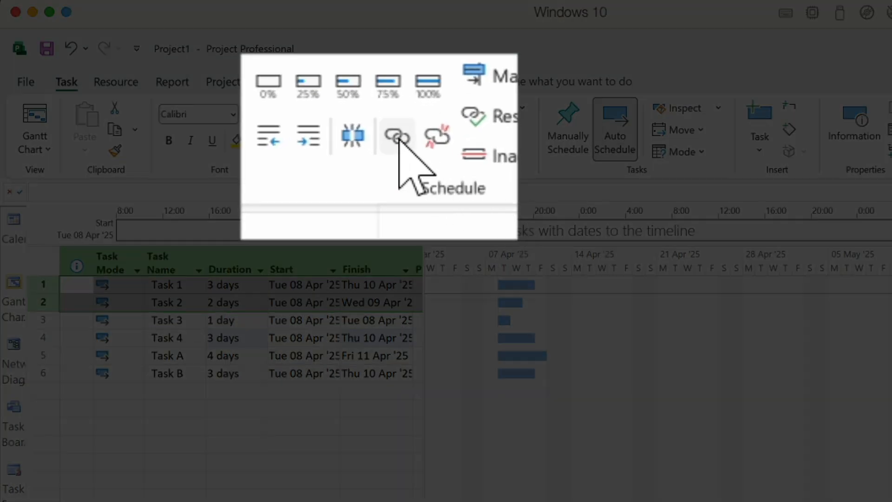
Link Task 1 to Task 2 finish-to-start, pushing Task 2 to Fri 11 Apr – Mon 14 Apr
{"action": "left_click", "coordinate": [388, 139]}
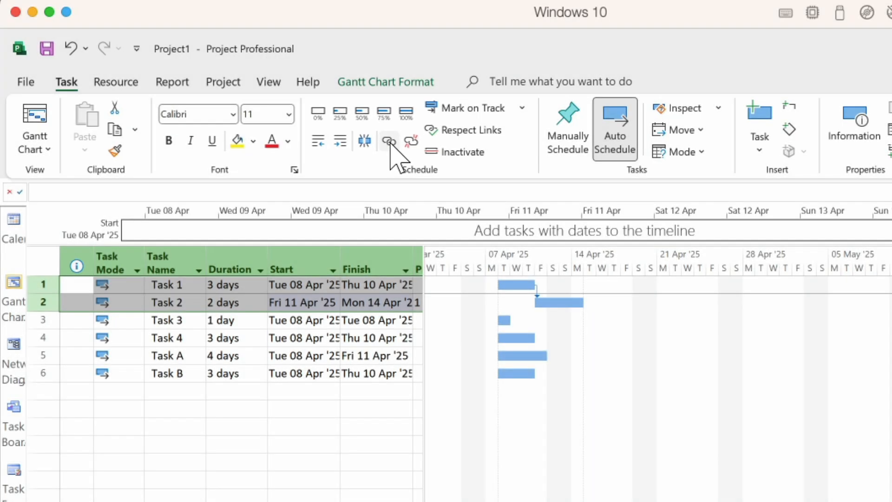
{"action": "left_click", "coordinate": [389, 140]}
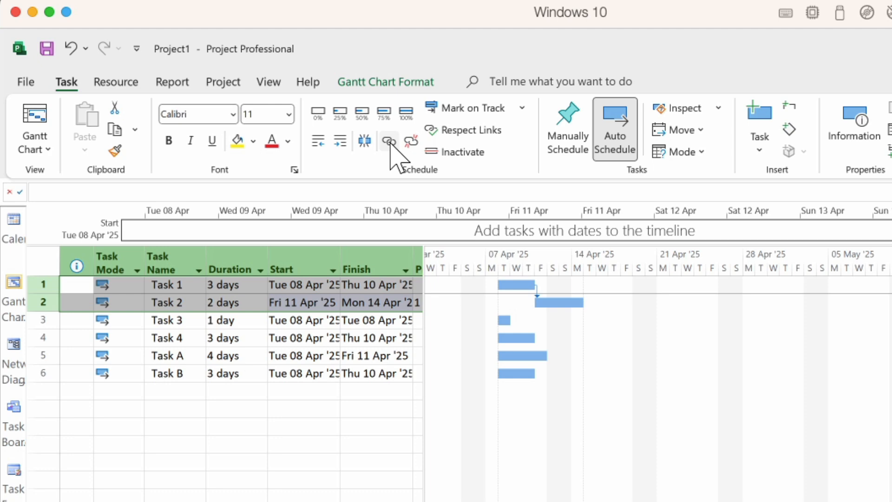
Undo that link, then chain Tasks 1–4 in sequence so Task 4 runs Wed 16 Apr – Fri 18 Apr
{"action": "left_click", "coordinate": [389, 140]}
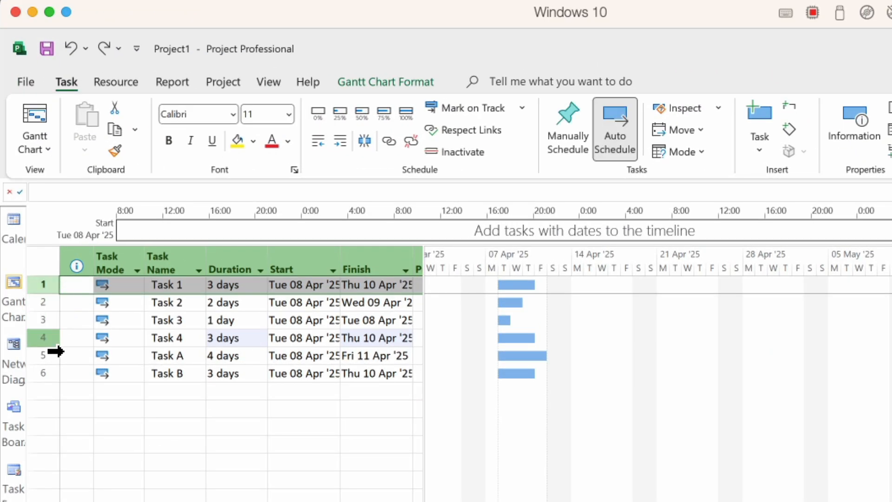
{"action": "key", "text": "shift"}
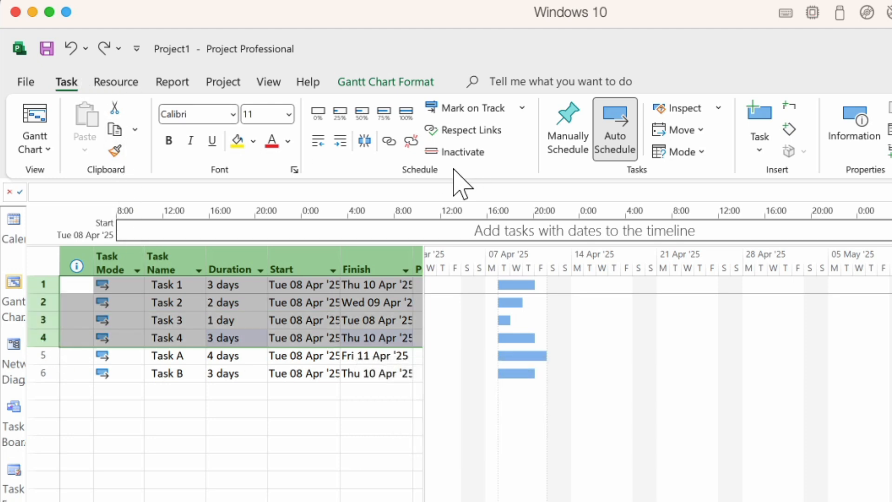
{"action": "mouse_move", "coordinate": [389, 140]}
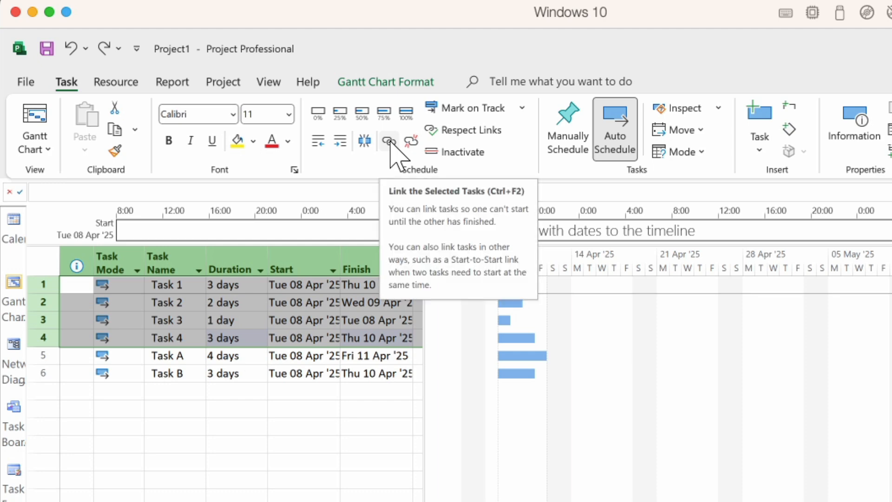
{"action": "left_click", "coordinate": [388, 140]}
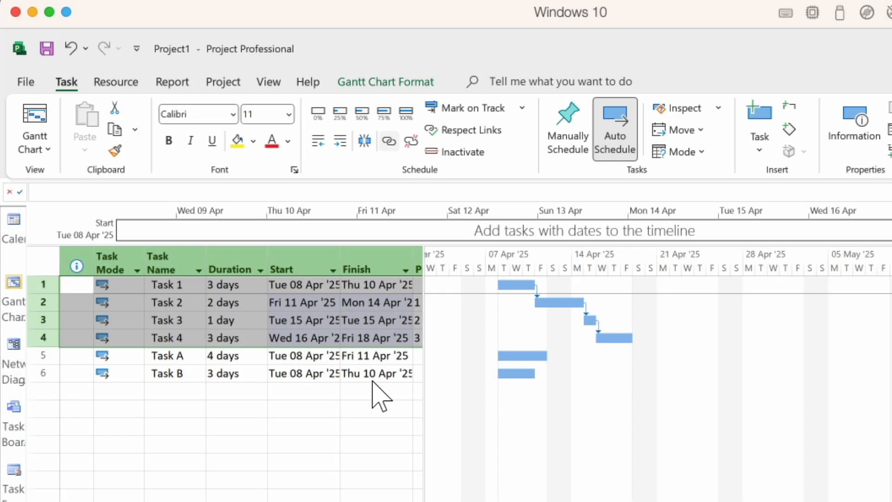
Link Task A to Task 1 so Task A starts Fri 11 Apr and finishes Wed 16 Apr
{"action": "left_click", "coordinate": [171, 285]}
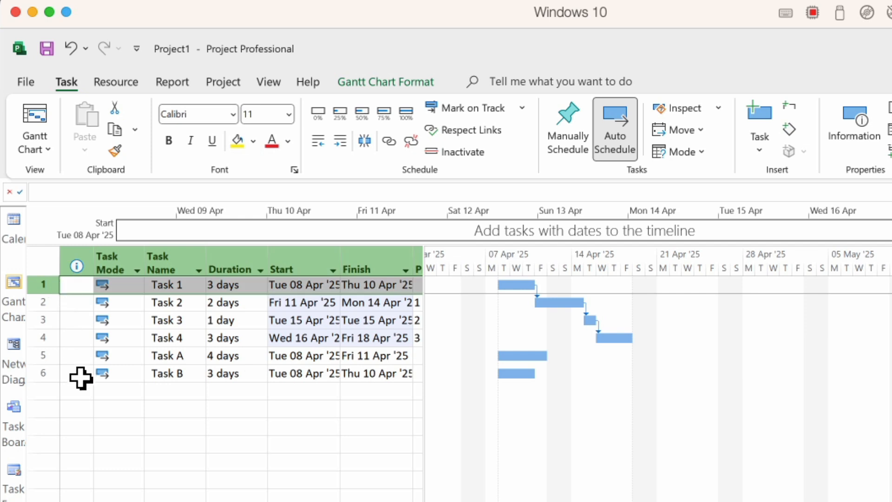
{"action": "key", "text": "ctrl"}
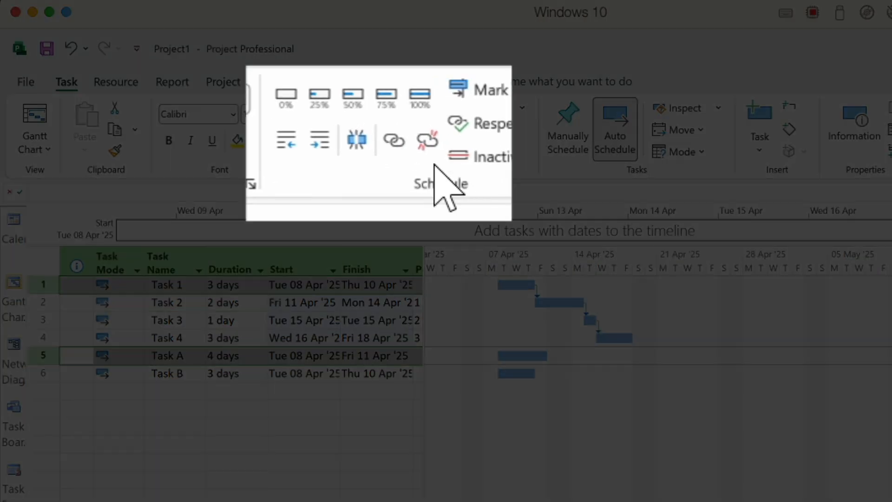
{"action": "mouse_move", "coordinate": [392, 141]}
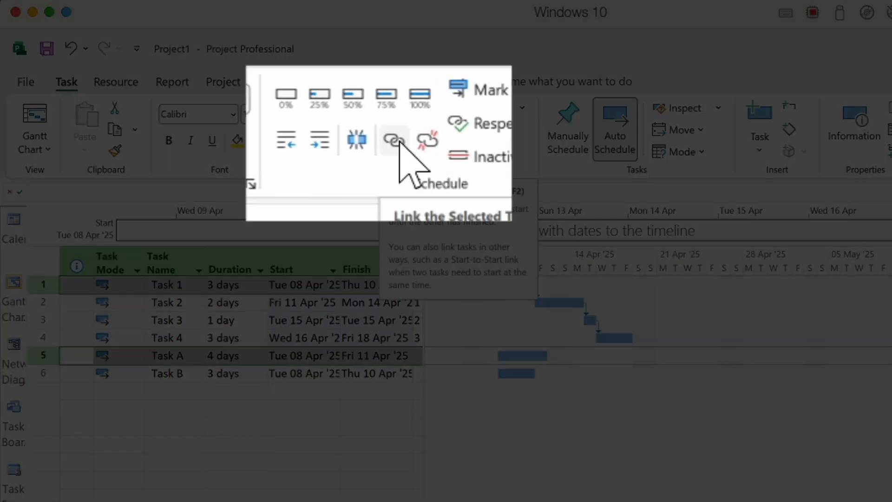
{"action": "left_click", "coordinate": [389, 141]}
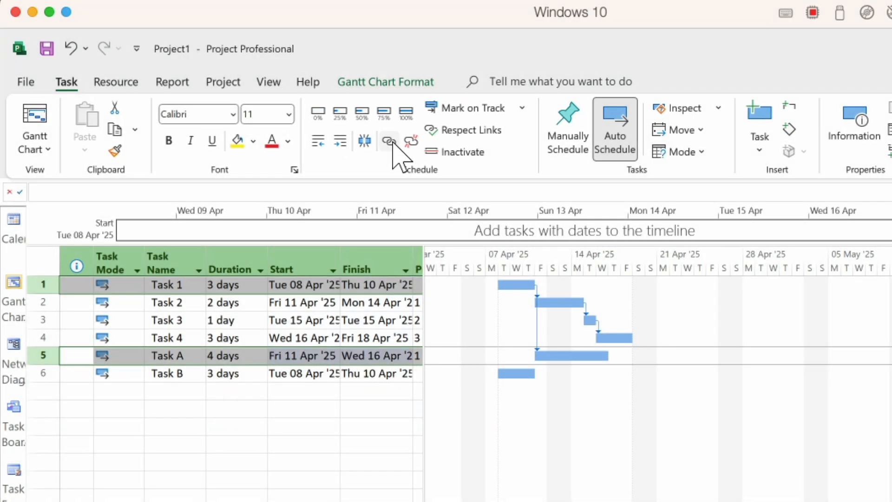